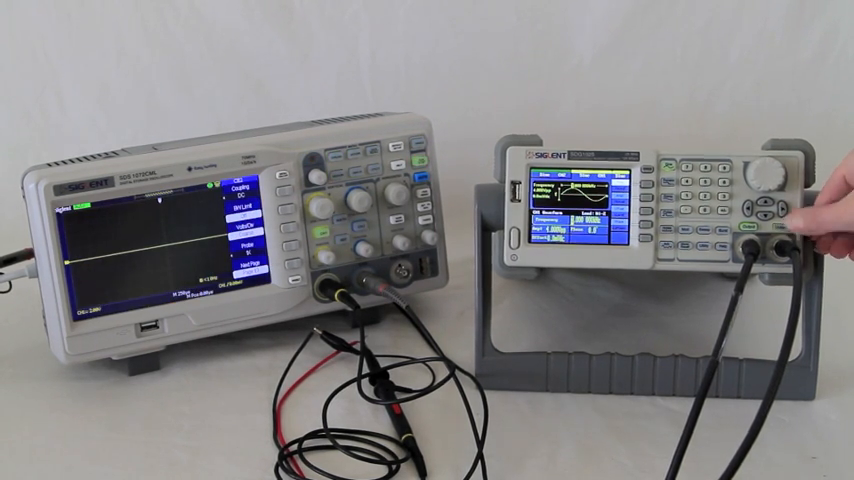
{"action": "left_click", "coordinate": [773, 234]}
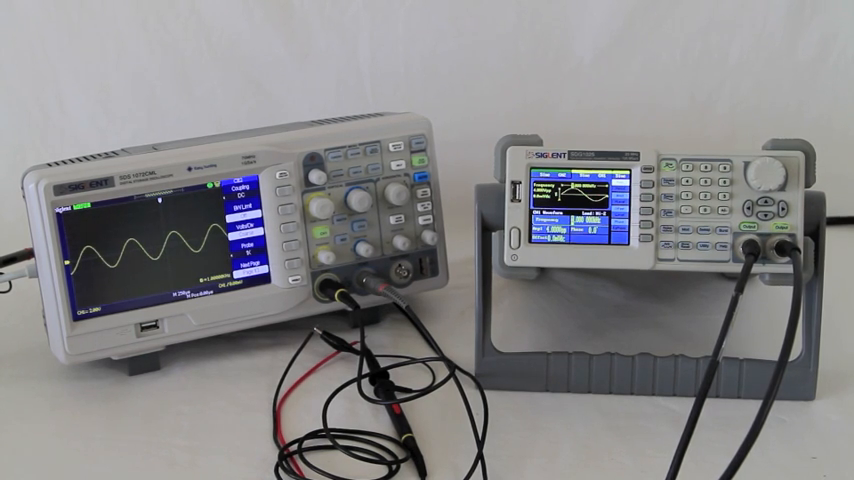